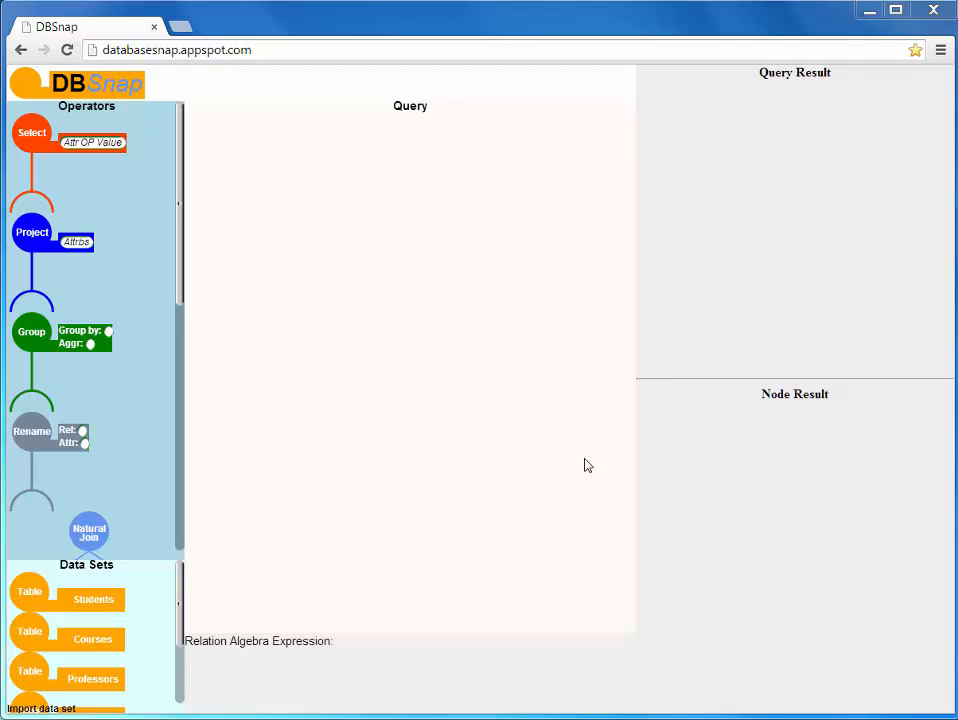
mouse_move(322, 240)
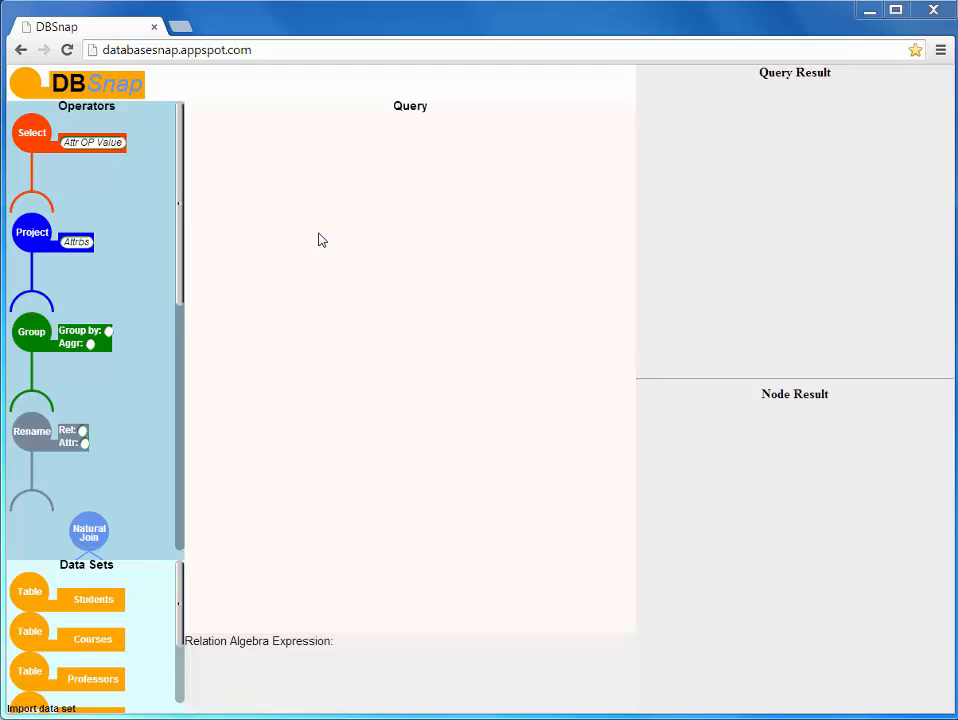
mouse_move(132, 104)
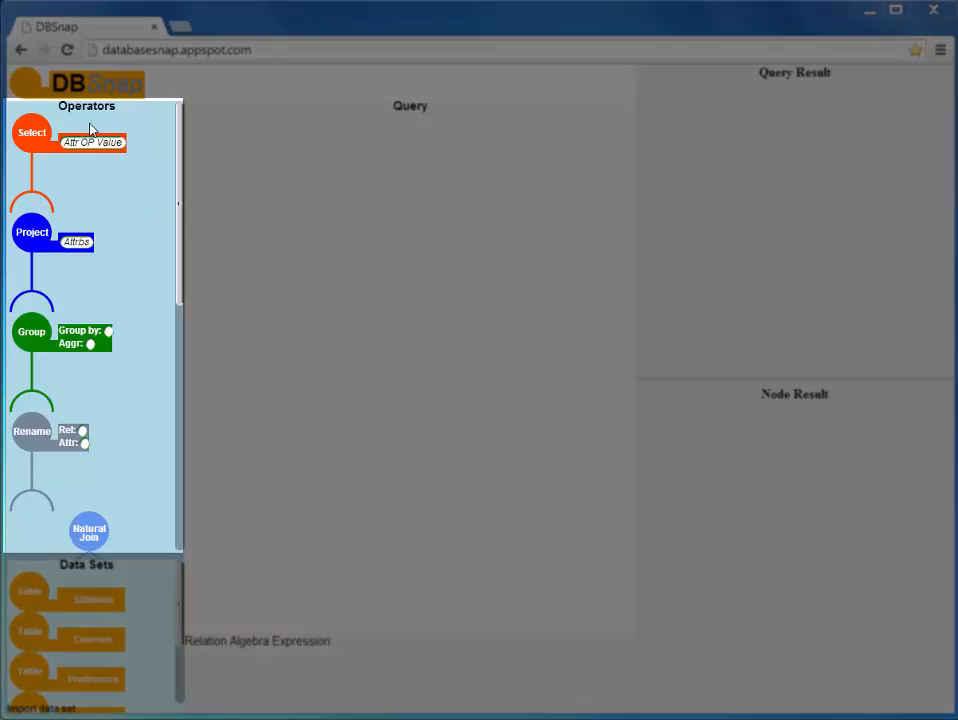
Step: Place Students under a Select with condition LEVEL='Senior', returning the 23 senior students
scroll("down", 3)
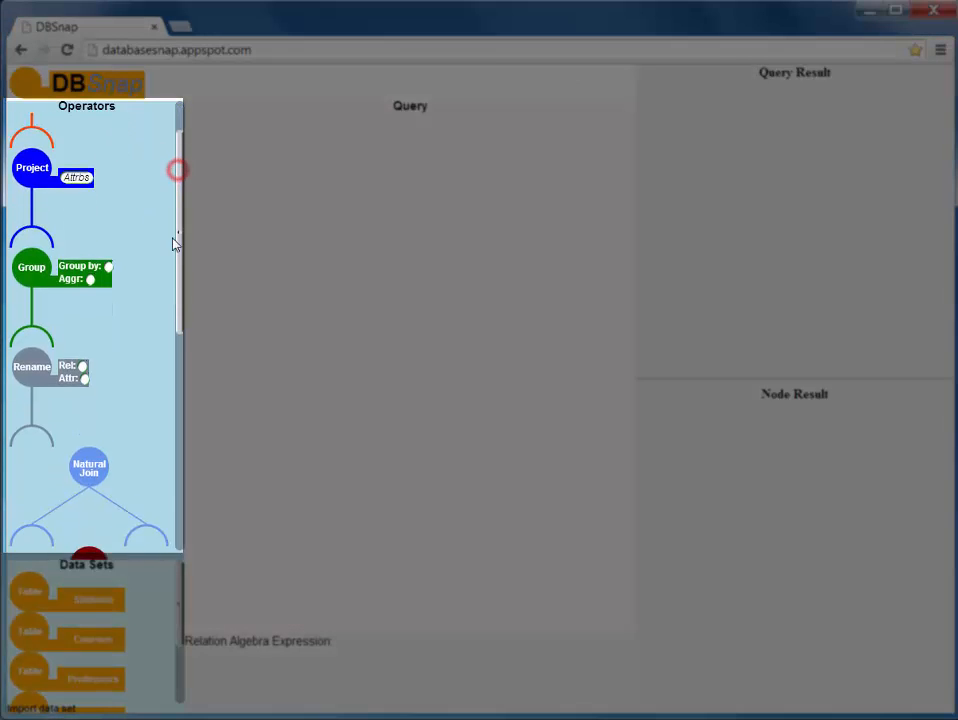
scroll("down", 3)
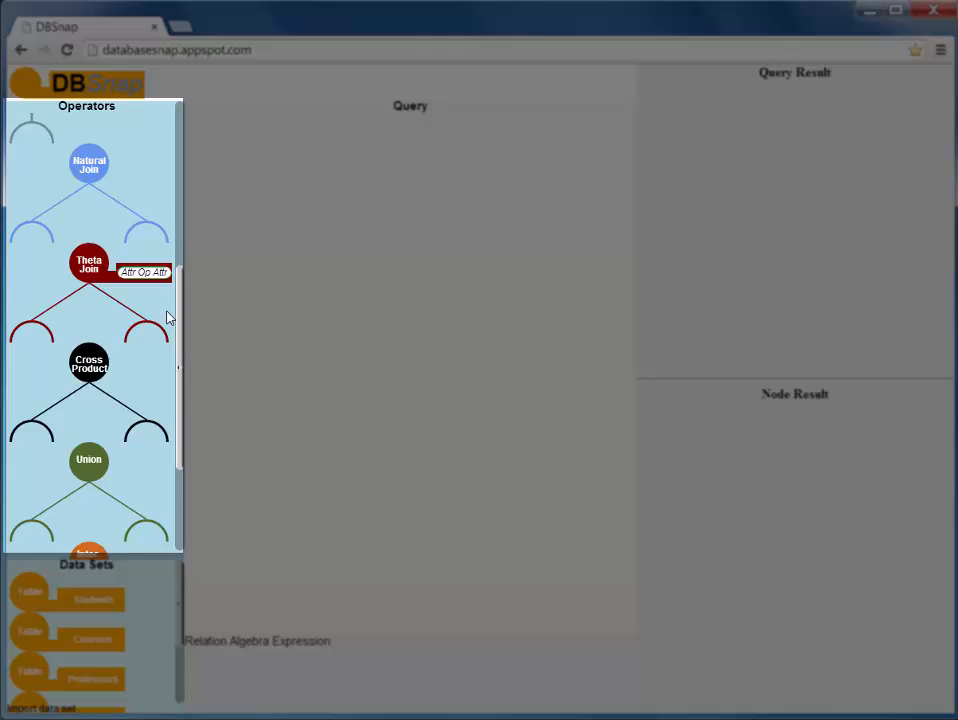
scroll("up", 3)
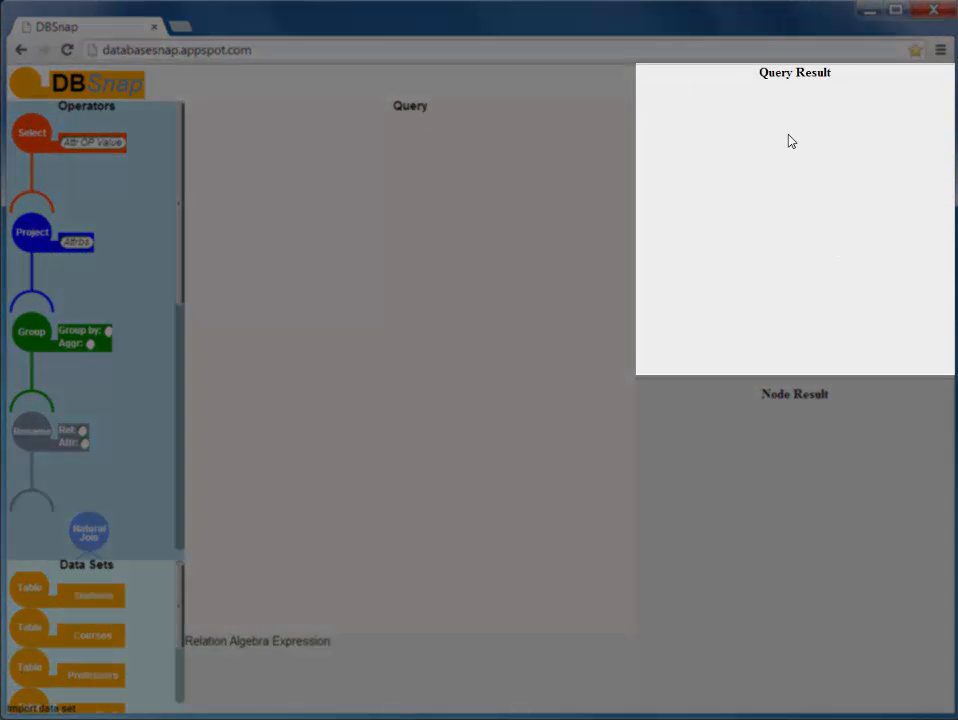
mouse_move(790, 318)
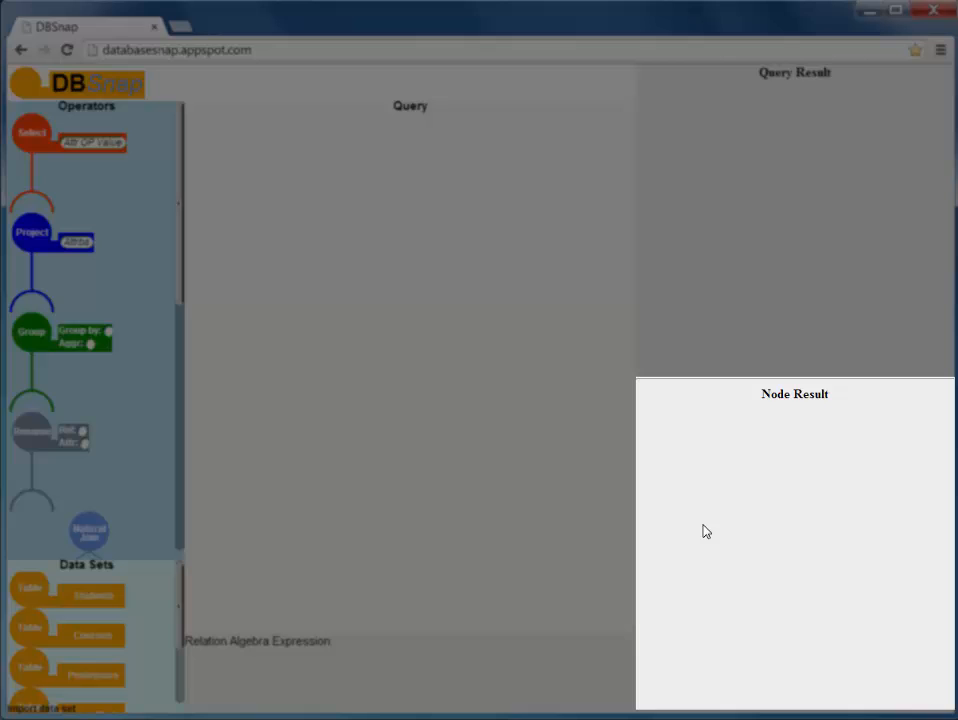
mouse_move(368, 340)
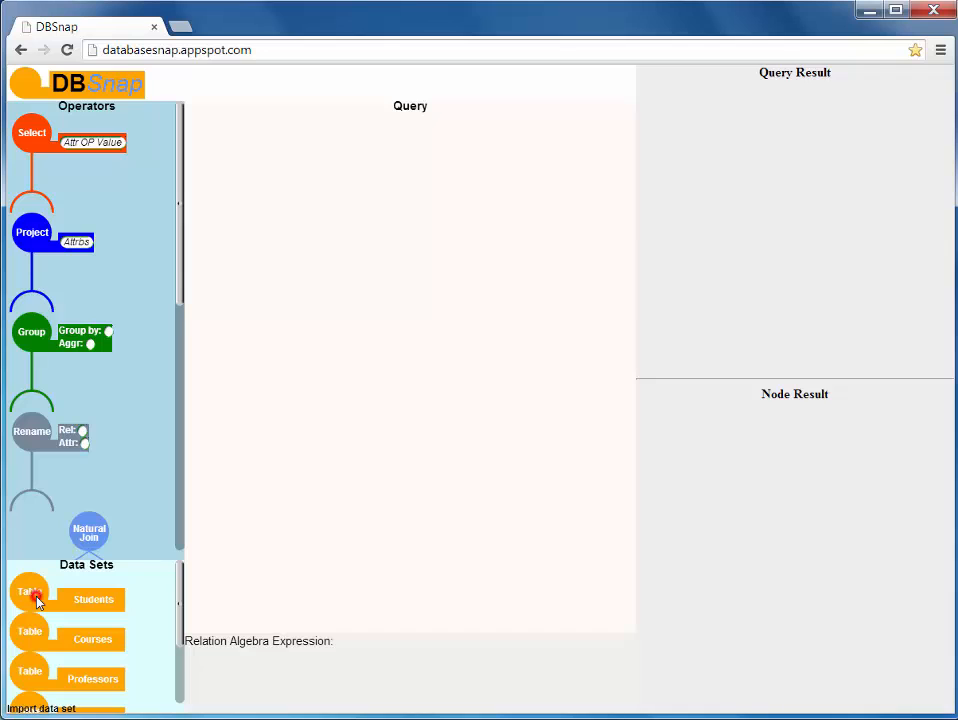
left_click_drag(30, 592, 324, 498)
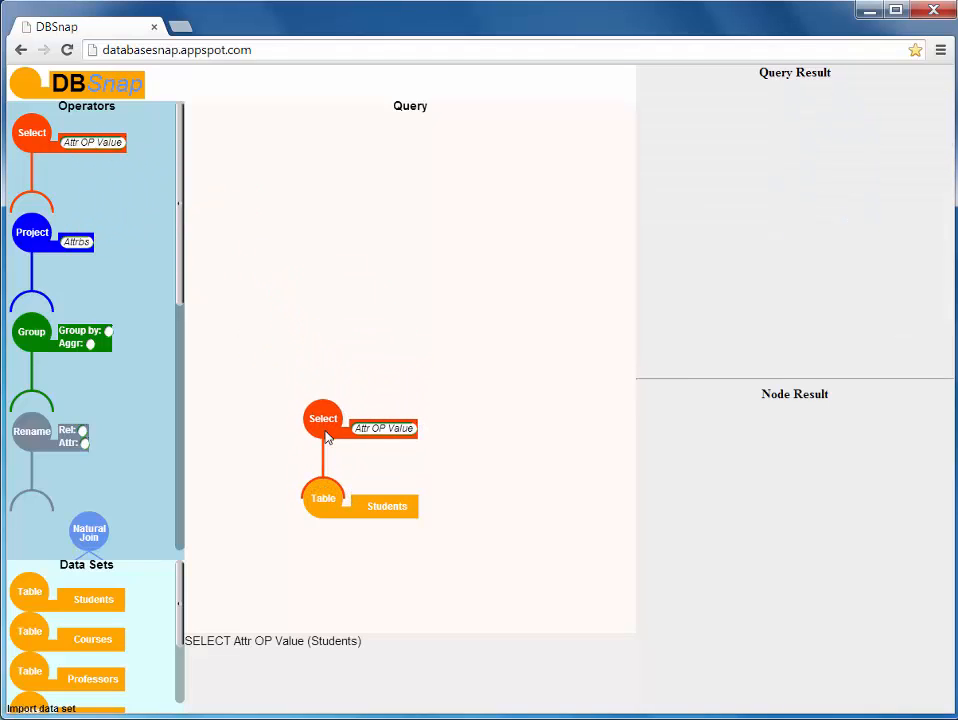
left_click(384, 428)
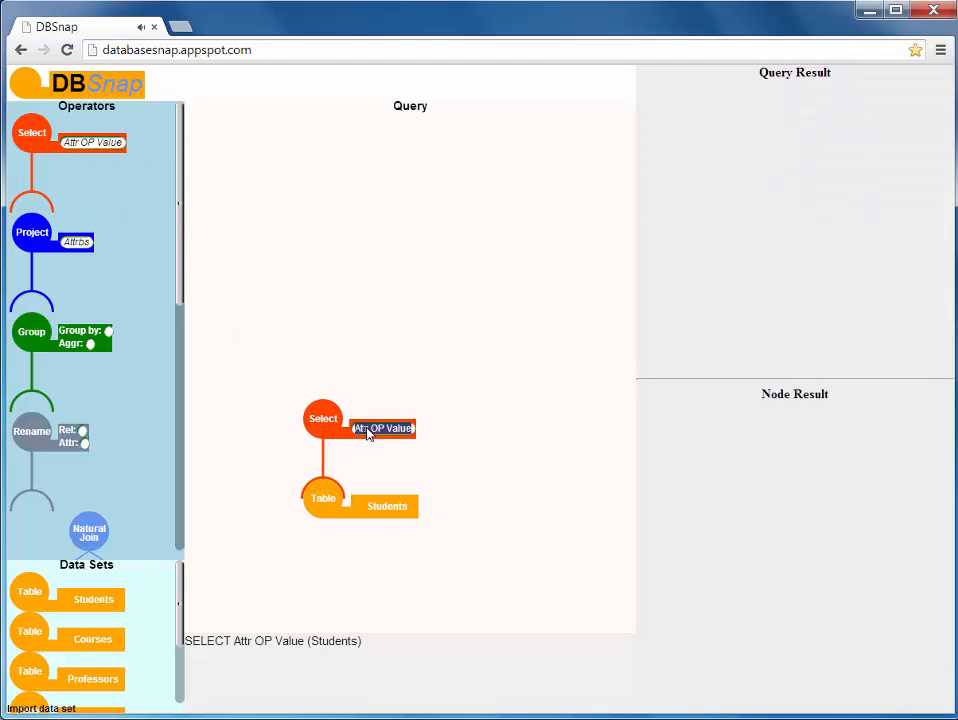
type("LEVEL")
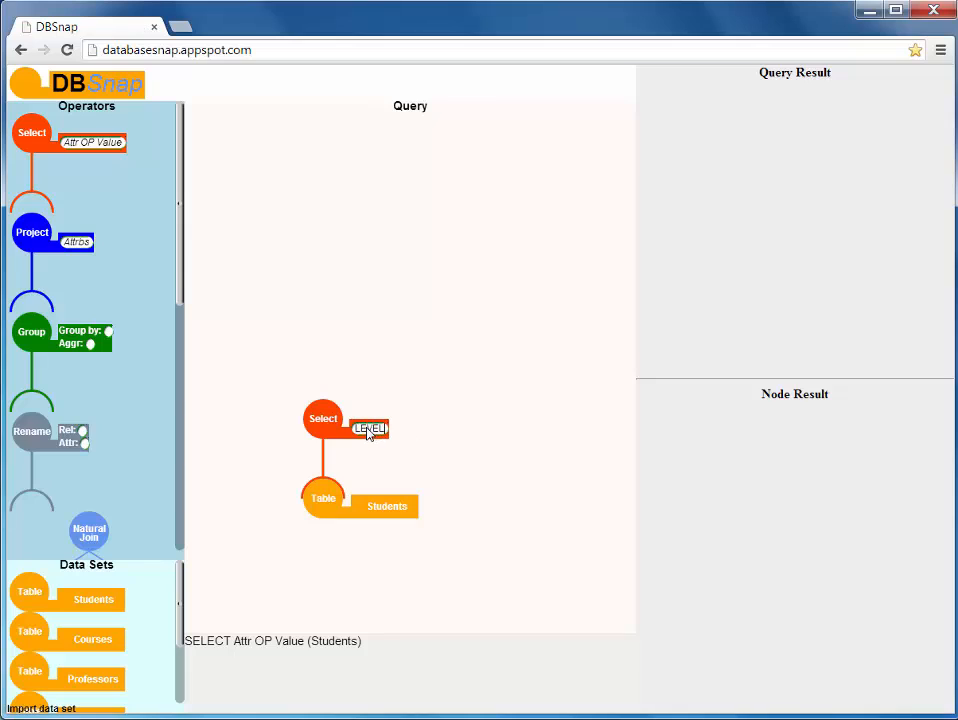
type("='S")
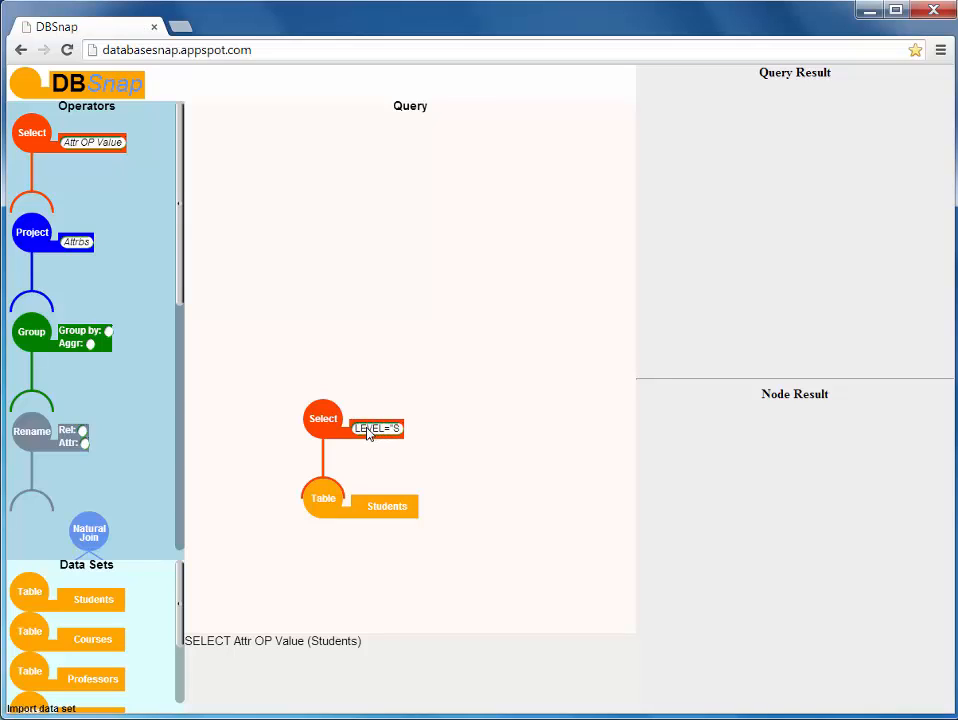
type("Senior'")
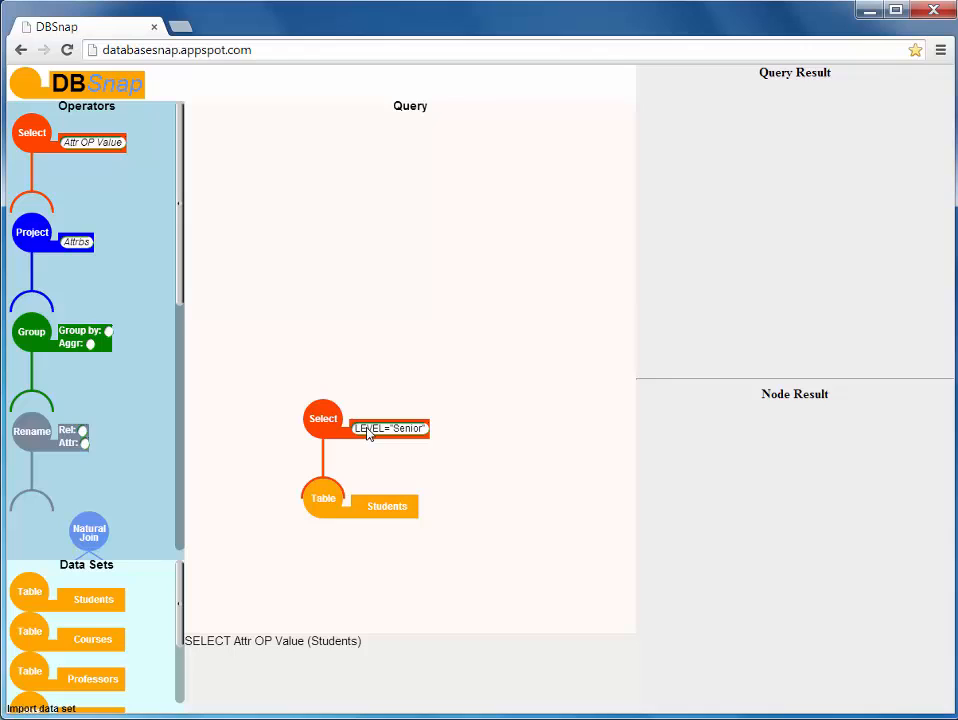
left_click(324, 418)
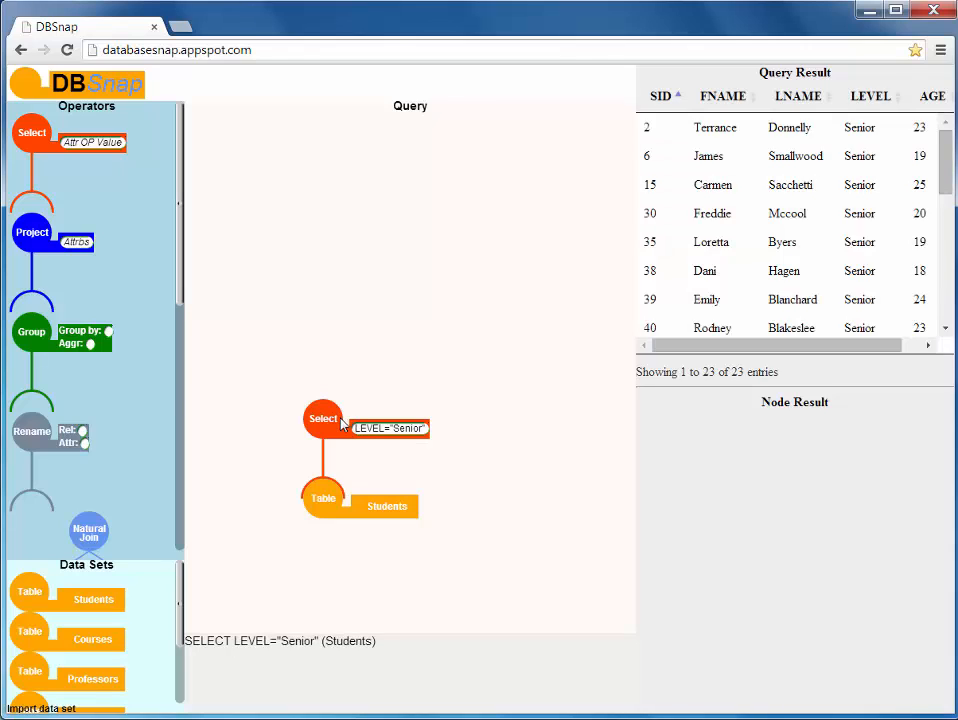
left_click_drag(324, 418, 332, 300)
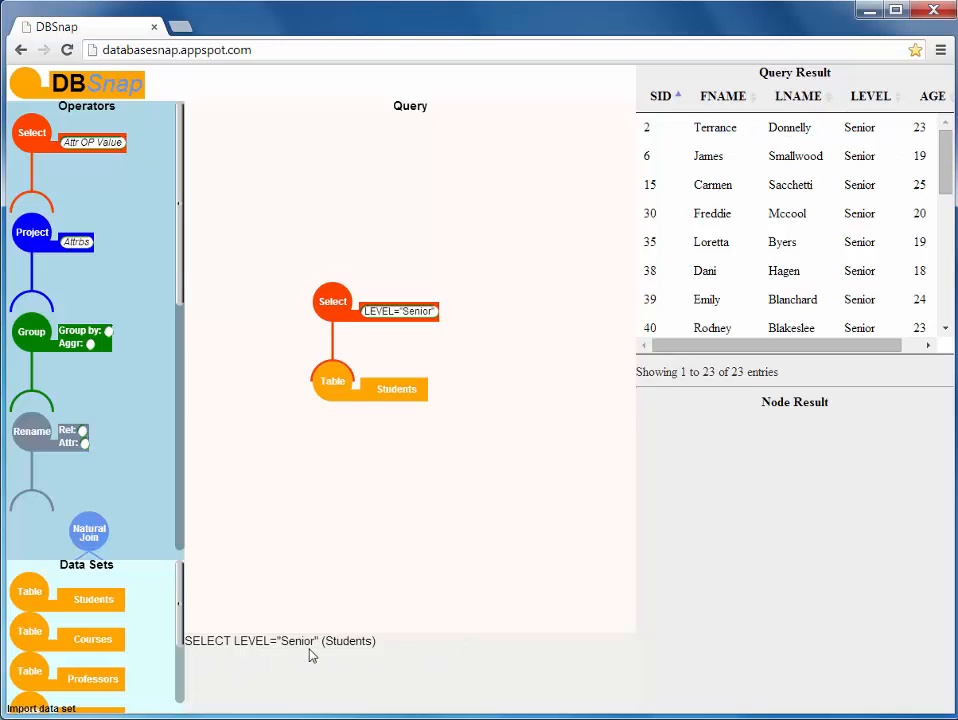
mouse_move(412, 656)
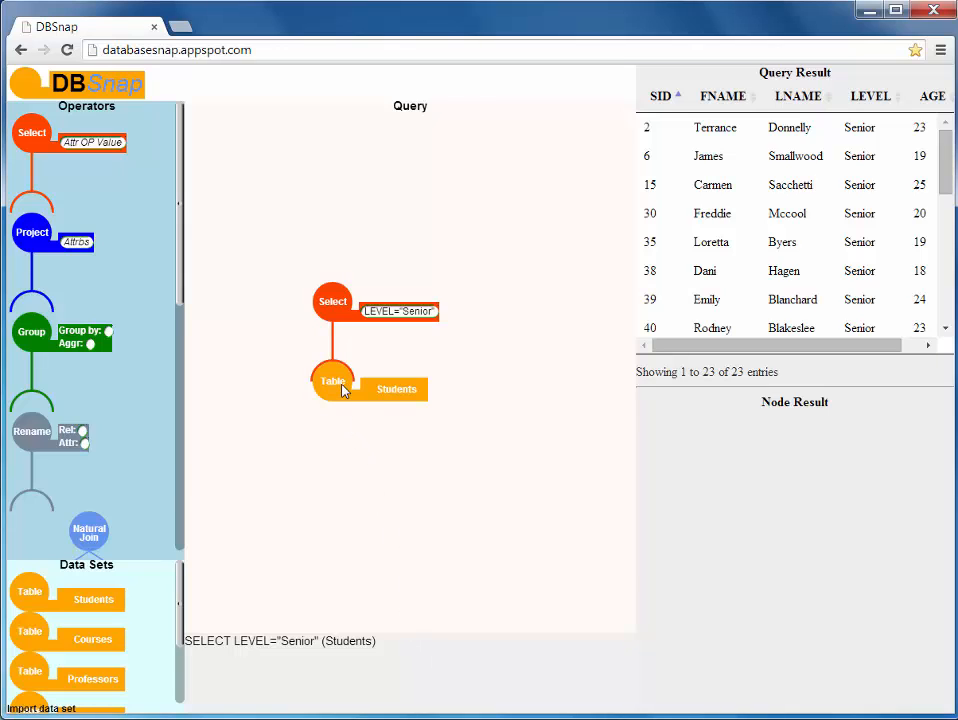
Step: Preview the full 100-row Students table in the Node Result pane
left_click(332, 380)
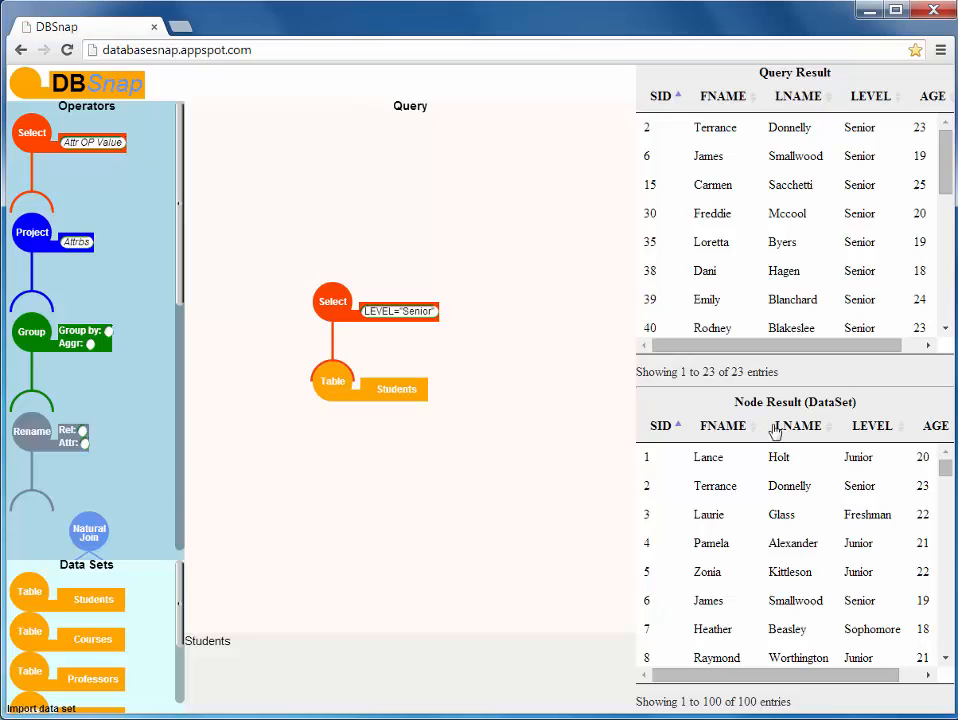
mouse_move(436, 448)
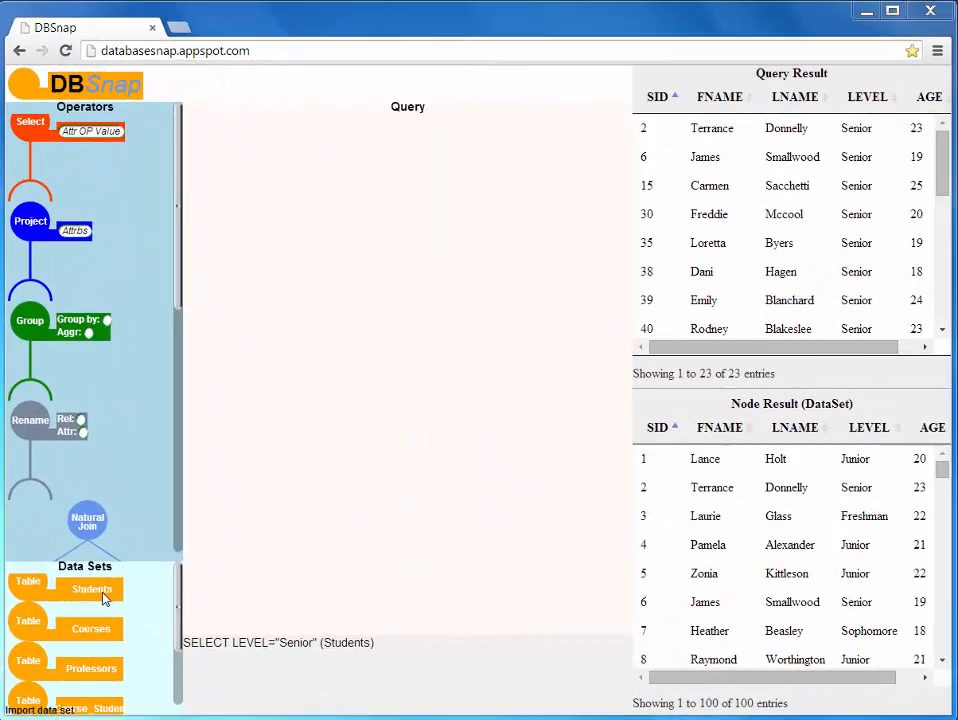
Step: Join Students with Course_Student and group by SID, LNAME, LEVEL with aggregate count(CID)
left_click_drag(92, 588, 284, 516)
type("SID,LNAME")
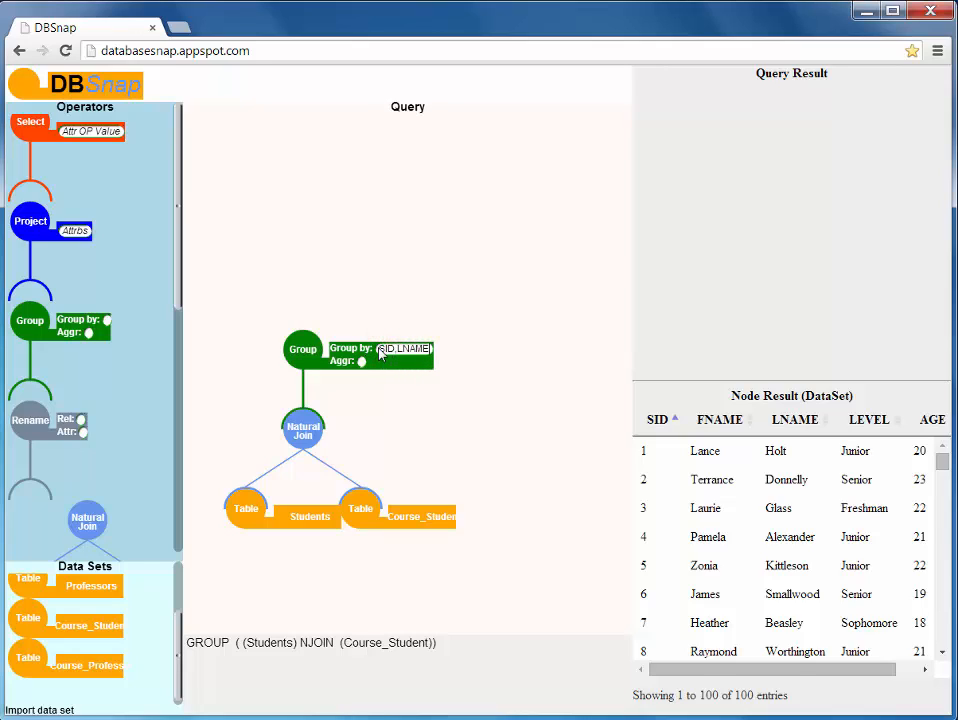
type("LEVEL")
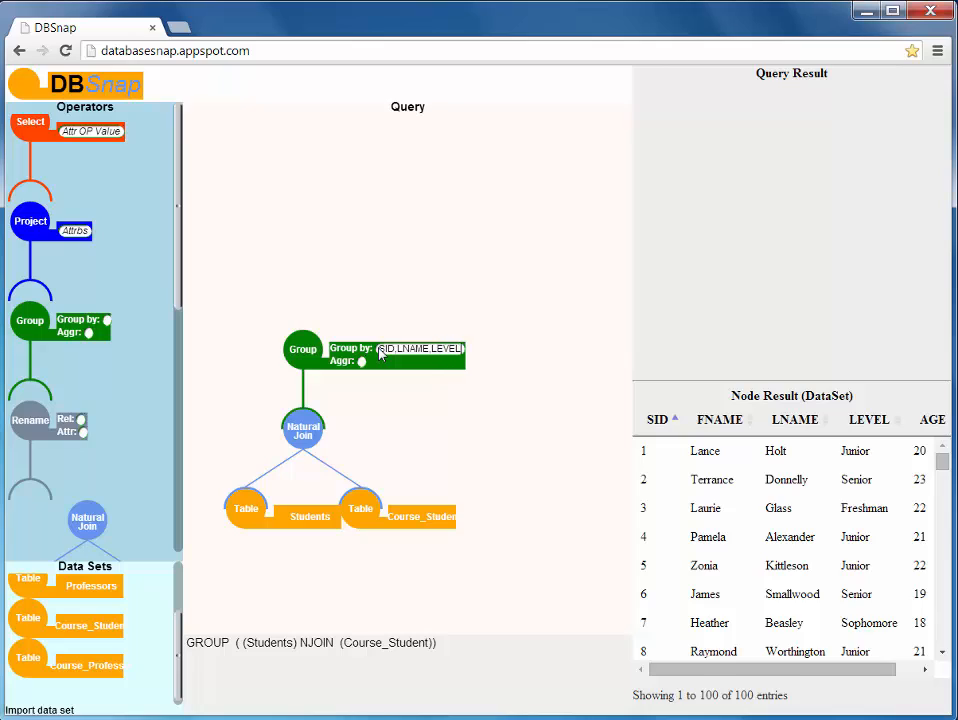
mouse_move(362, 368)
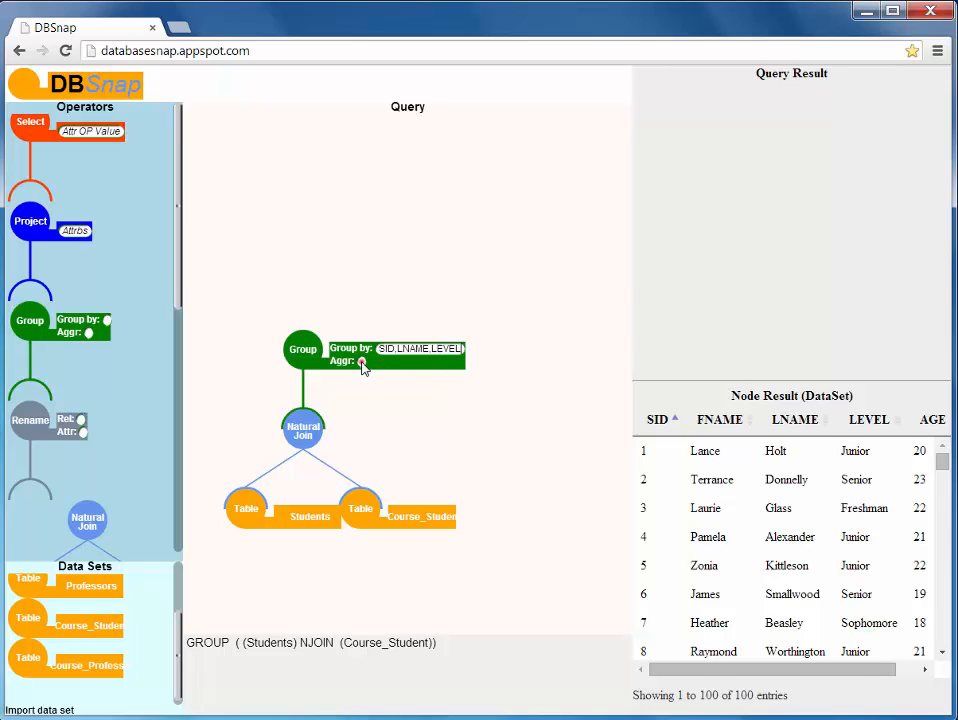
type("count(CID")
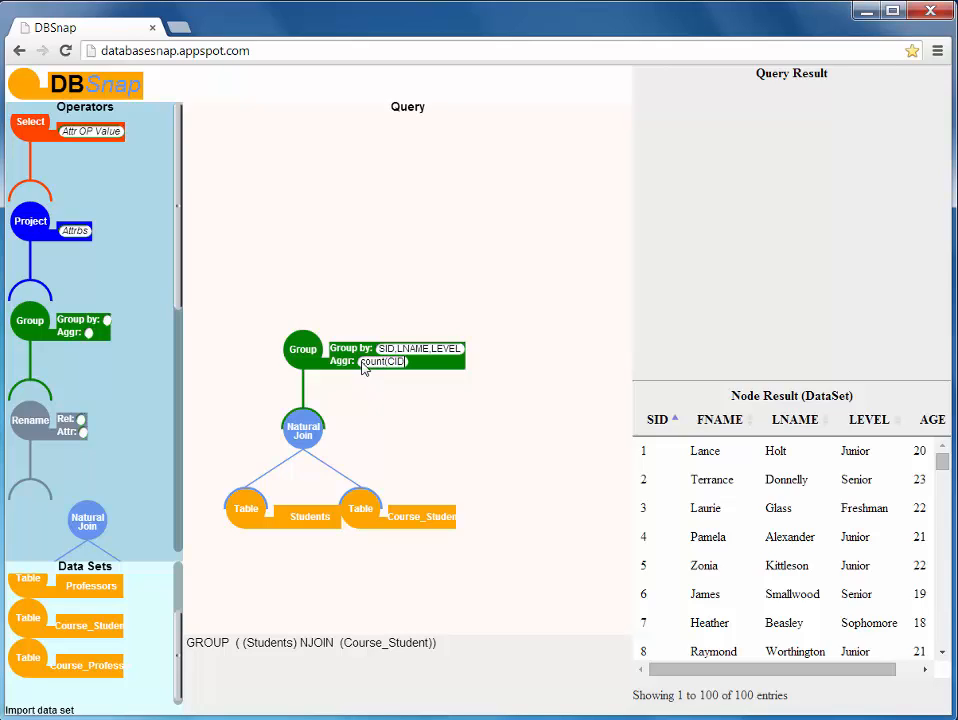
left_click(302, 348)
type("LEVEL='")
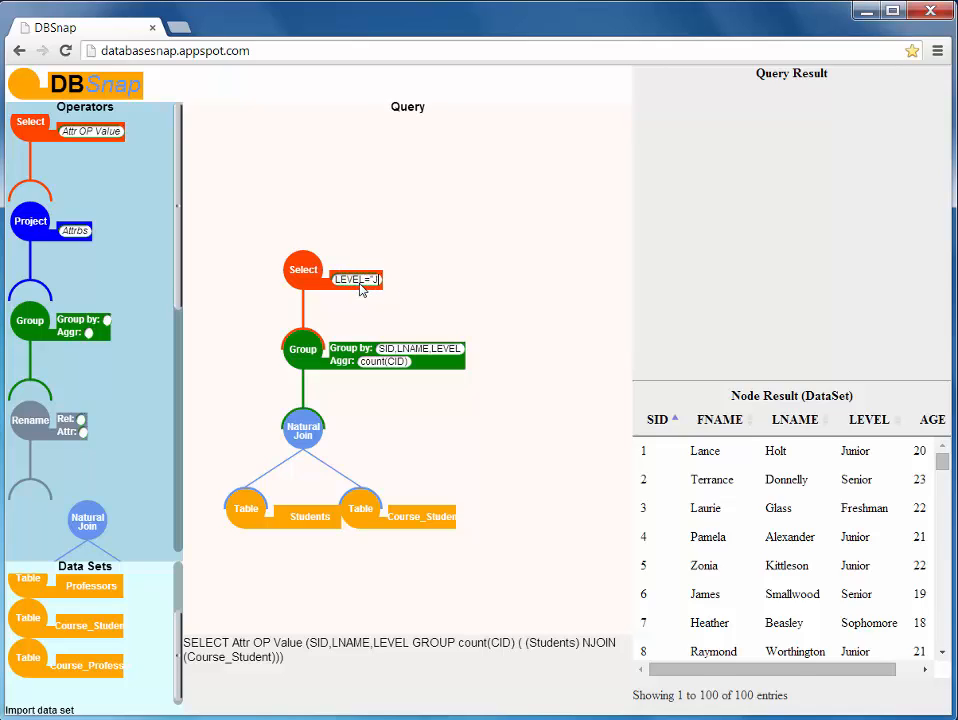
Step: Set the top Select condition to LEVEL='Junior' above the Group node
type("Junior\"")
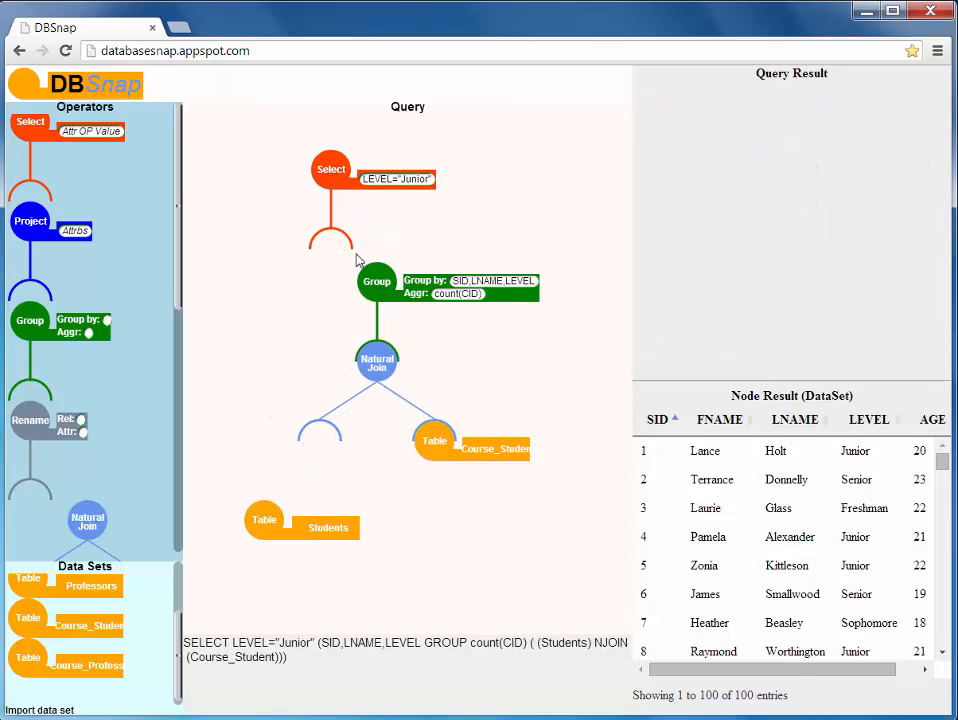
Step: Move the Junior Select onto Students beneath the join, yielding 24 juniors with course counts
left_click_drag(332, 168, 268, 444)
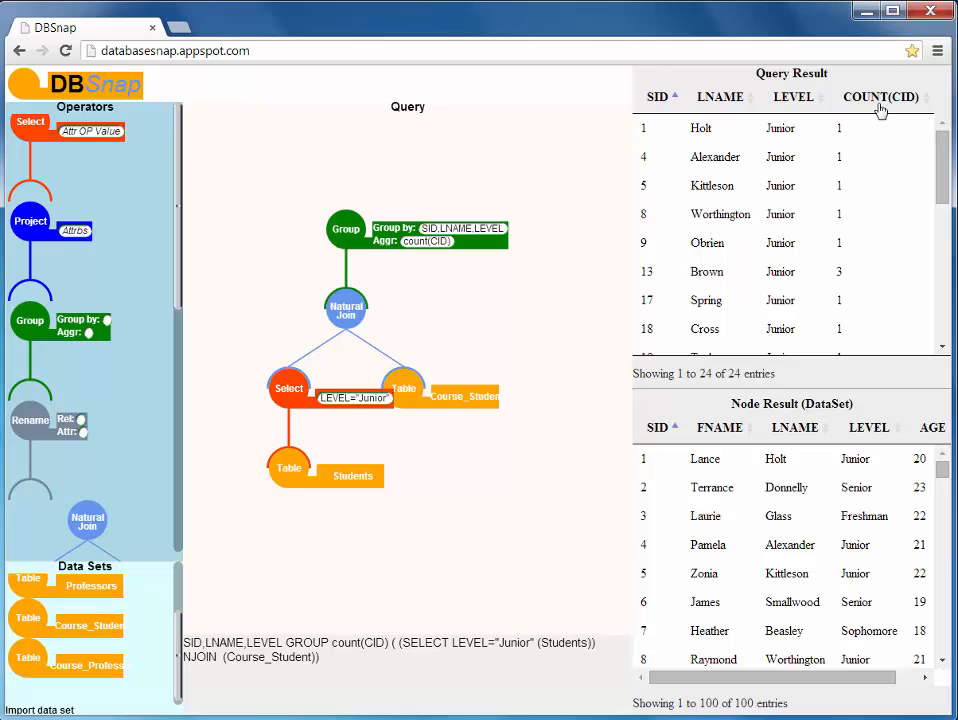
Step: Sort the 24 junior results by COUNT(CID) descending, with Brown and Goss at three courses
left_click(880, 96)
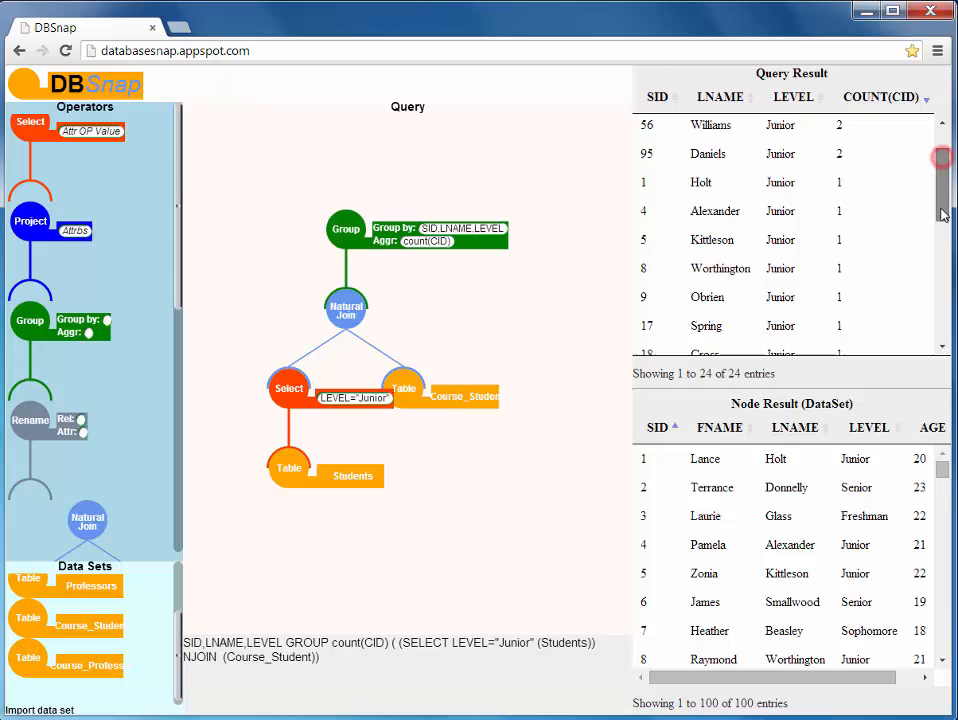
scroll("down", 3)
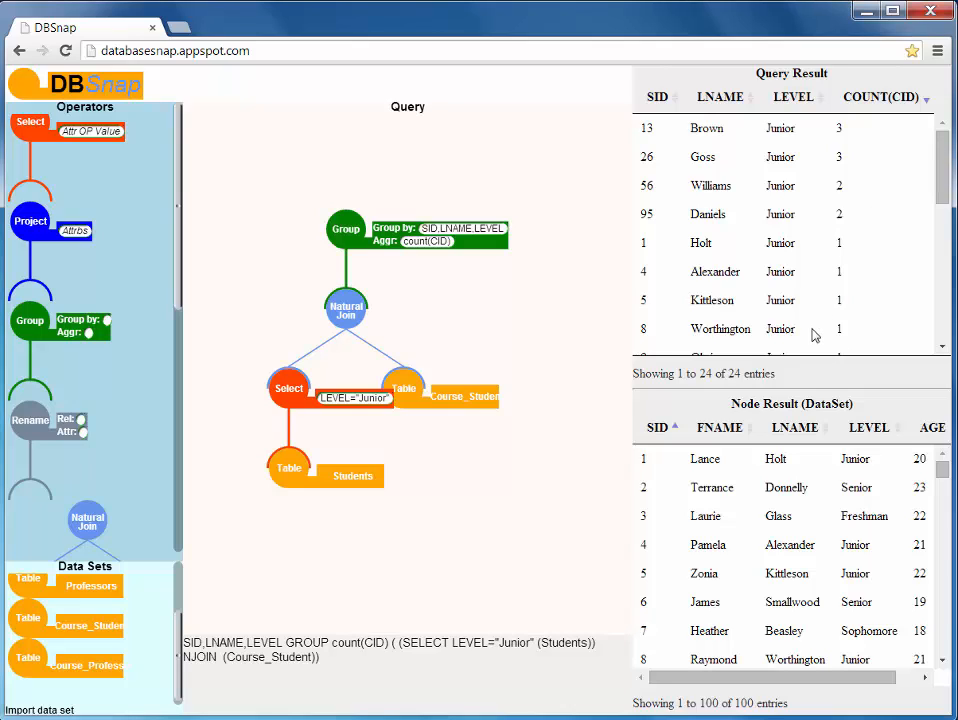
mouse_move(616, 390)
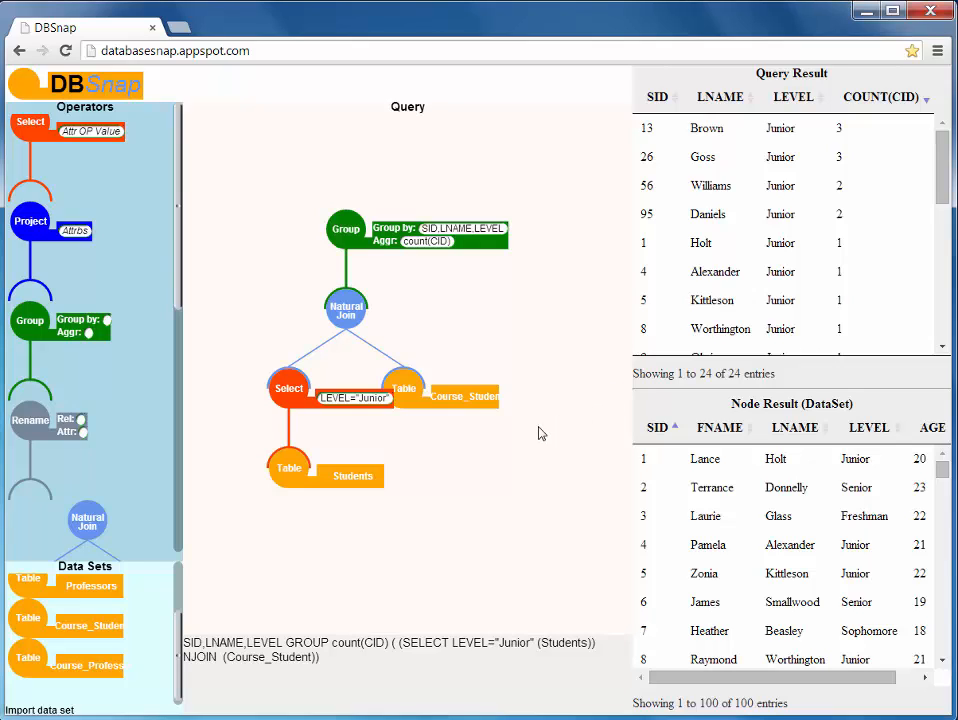
mouse_move(482, 440)
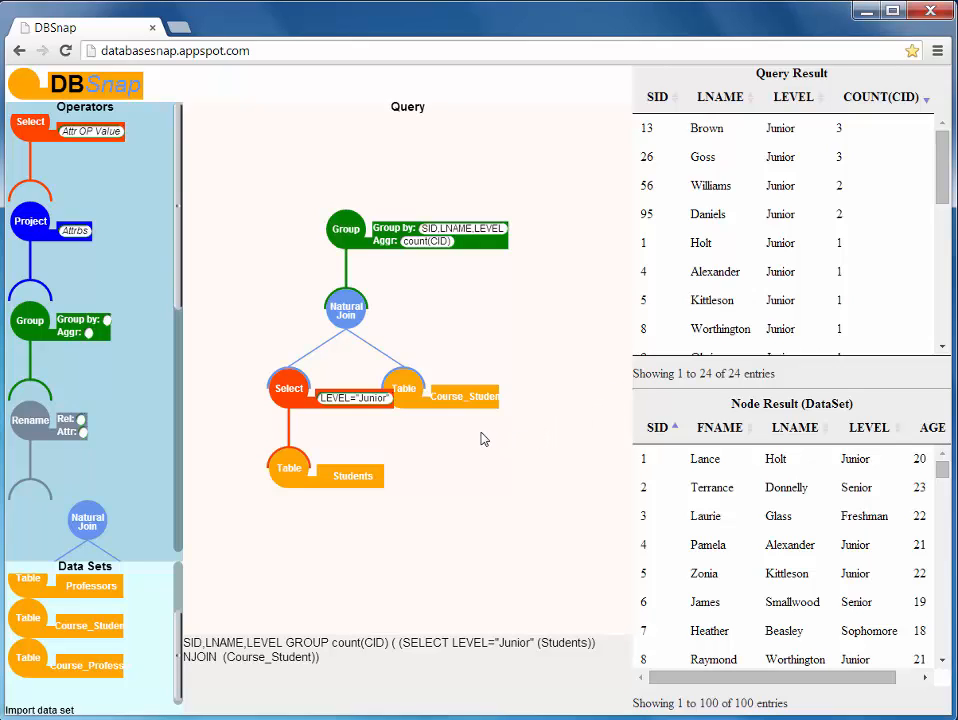
mouse_move(462, 434)
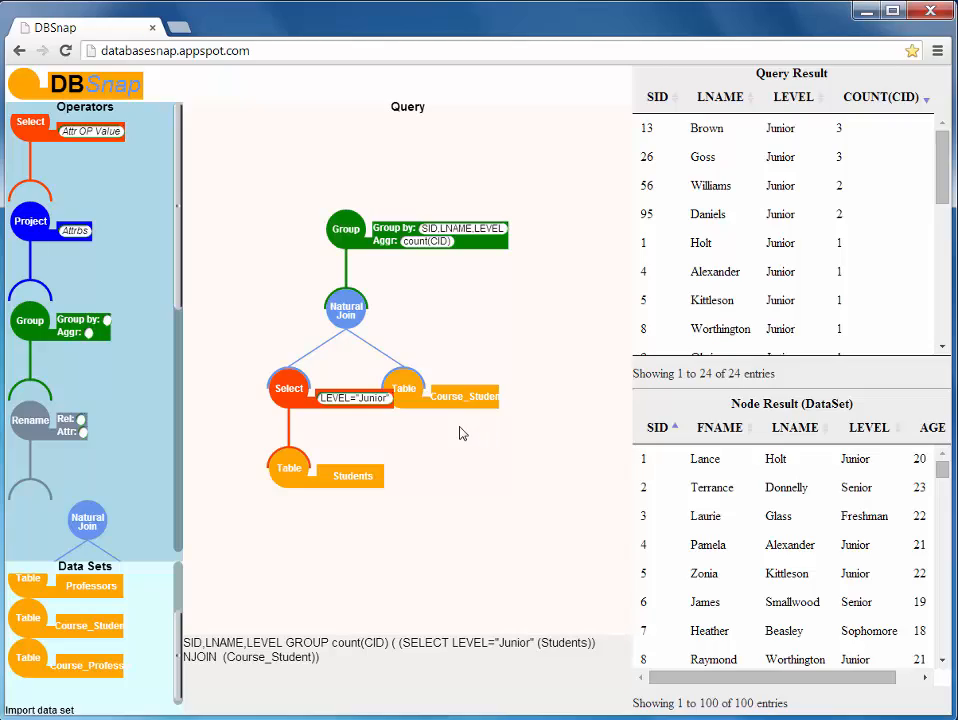